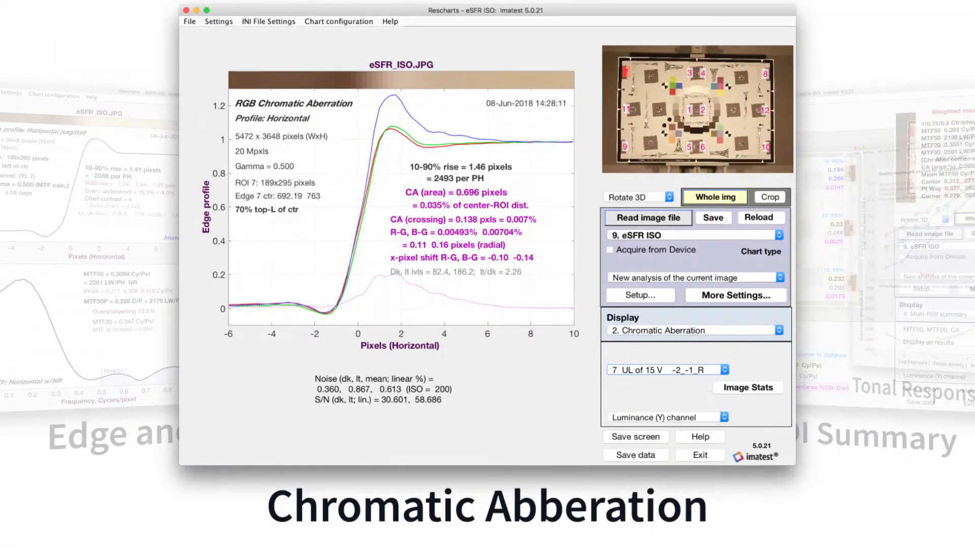
- Switch the eSFR ISO display from Chromatic Aberration through a*b* Color error to 16. Noise
{"action": "left_click", "coordinate": [695, 330]}
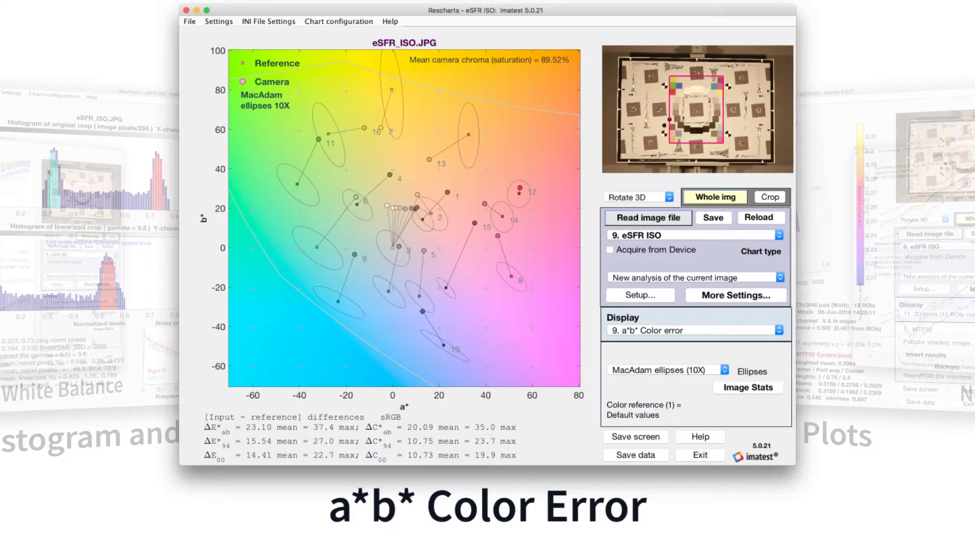
{"action": "left_click", "coordinate": [694, 330]}
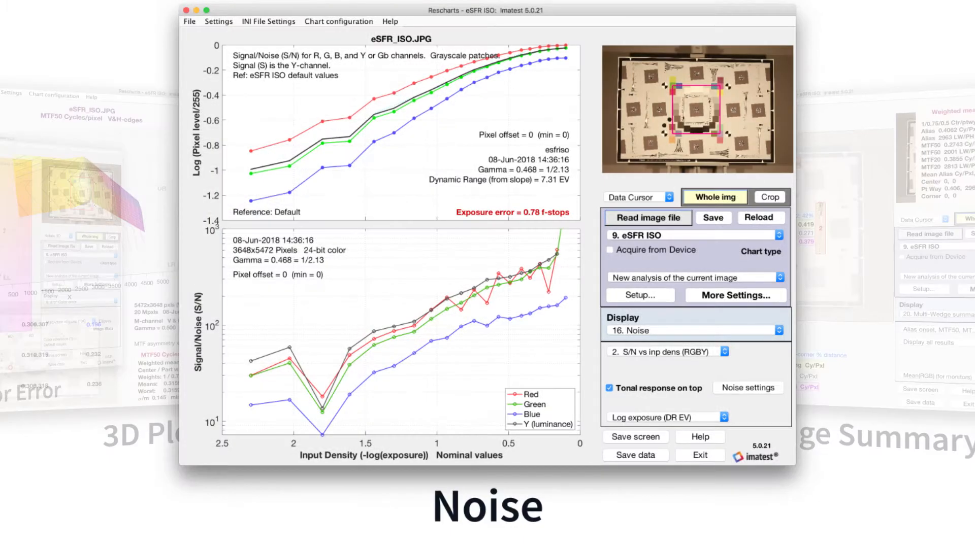